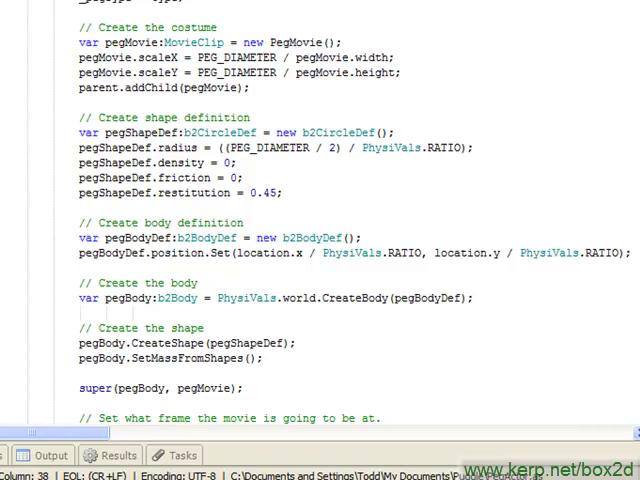
# Call setMyMovieFrame() in the constructor and add an empty private setMyMovieFrame():void function
pyautogui.scroll(-3)
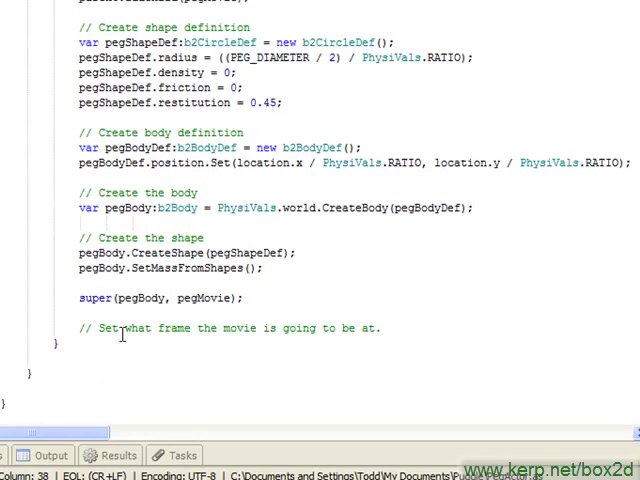
pyautogui.moveTo(508, 324)
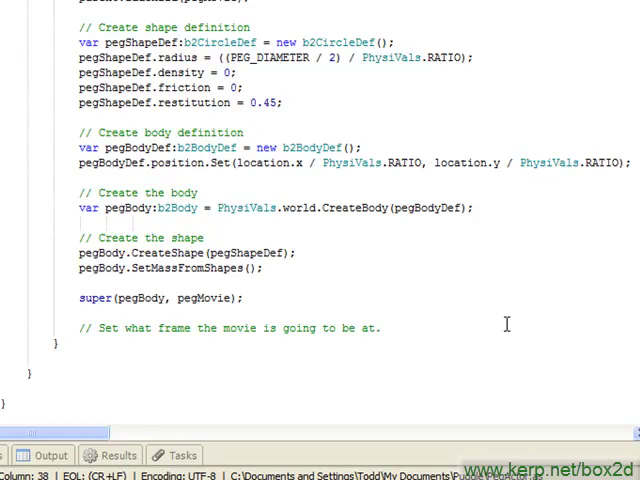
pyautogui.click(382, 328)
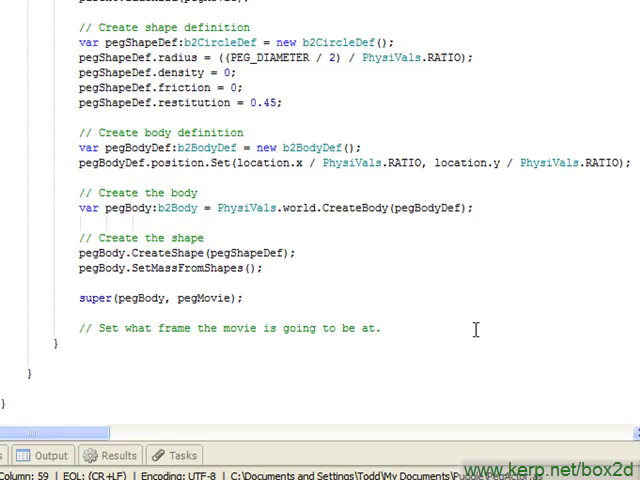
pyautogui.moveTo(272, 296)
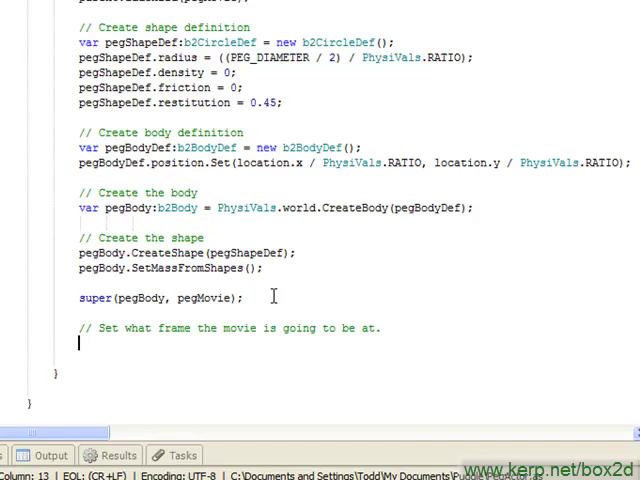
pyautogui.write('setMyMovieFrame();')
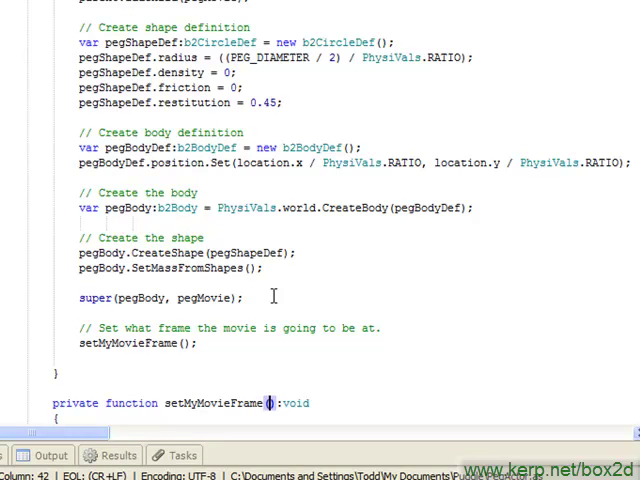
pyautogui.moveTo(372, 260)
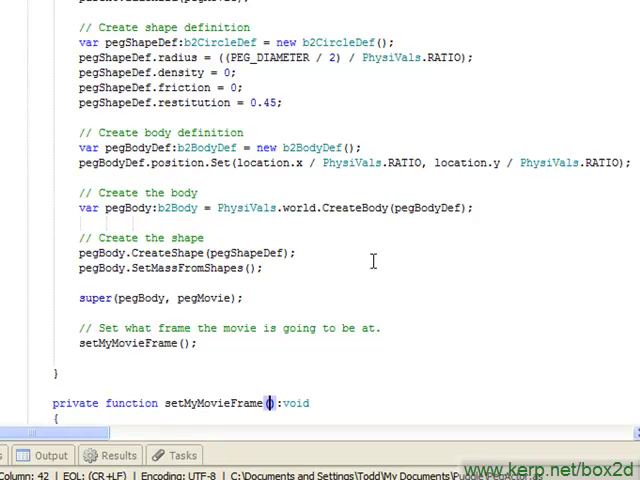
pyautogui.scroll(-3)
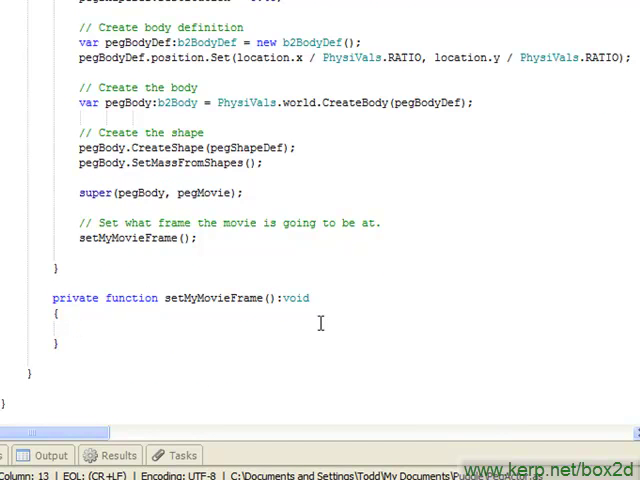
# Check _pegType == NORMAL with a nested _beenHit test casting _costume to MovieClip
pyautogui.write('if (_pegType')
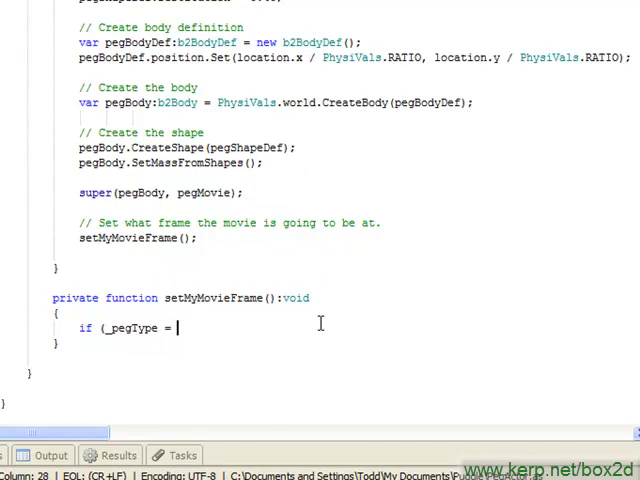
pyautogui.write('= NORMAL) {')
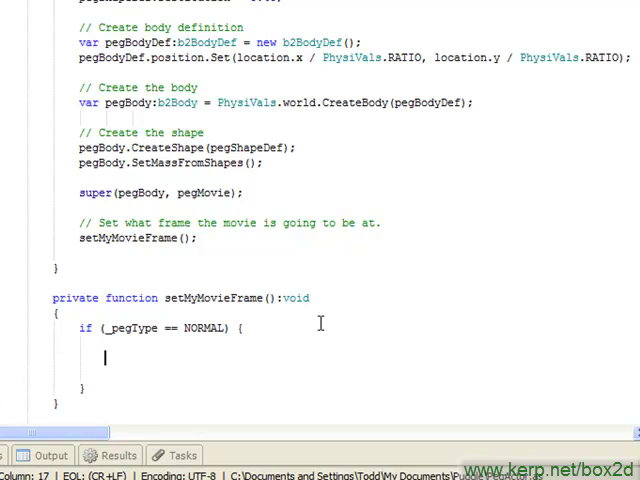
pyautogui.write('if (')
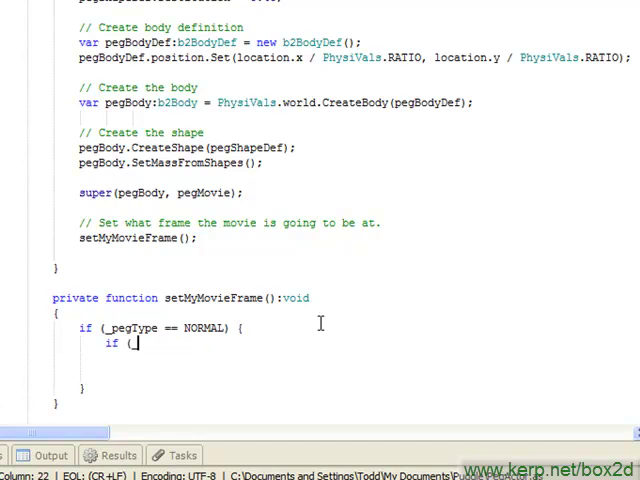
pyautogui.write('_beenHit) {')
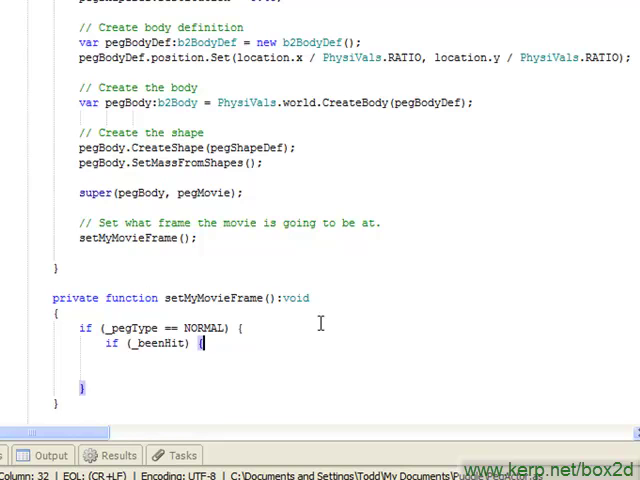
pyautogui.write('_costume')
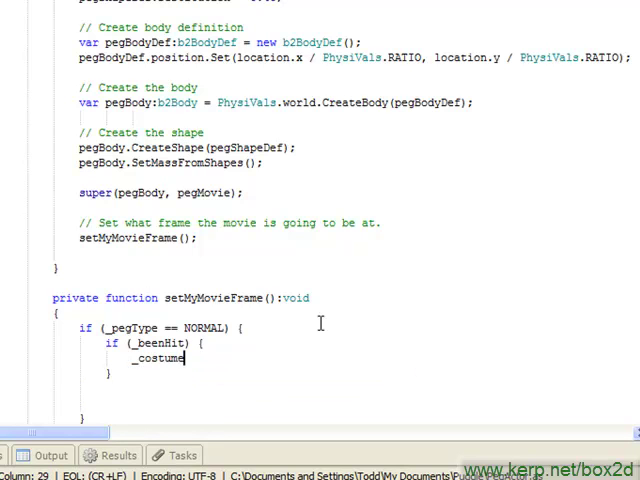
pyautogui.write('Mov')
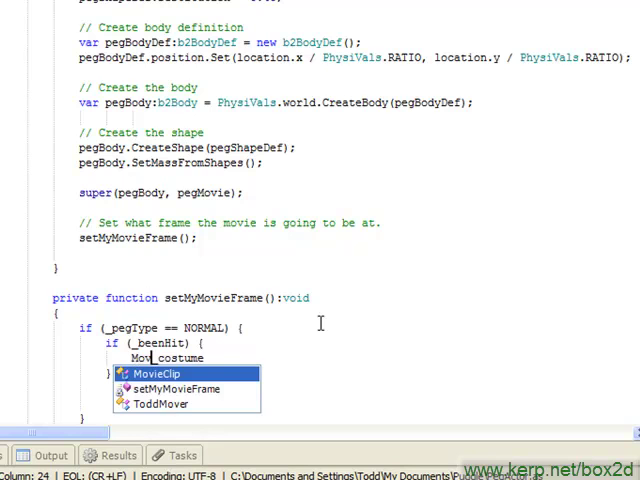
pyautogui.click(156, 372)
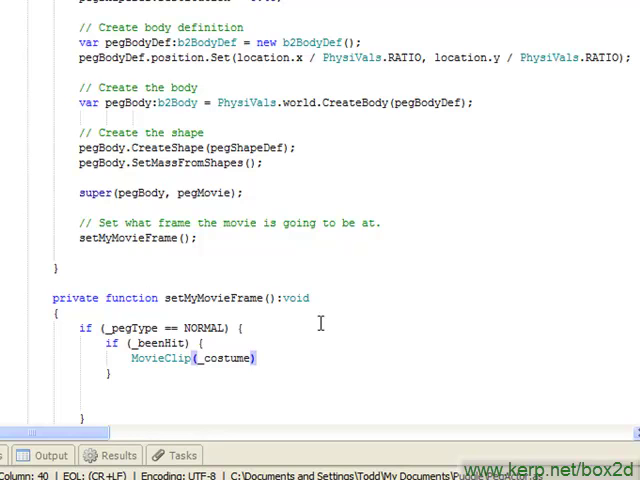
# Send _costume to frame 2 when hit, frame 1 otherwise, and open an outer else branch
pyautogui.write('.goto')
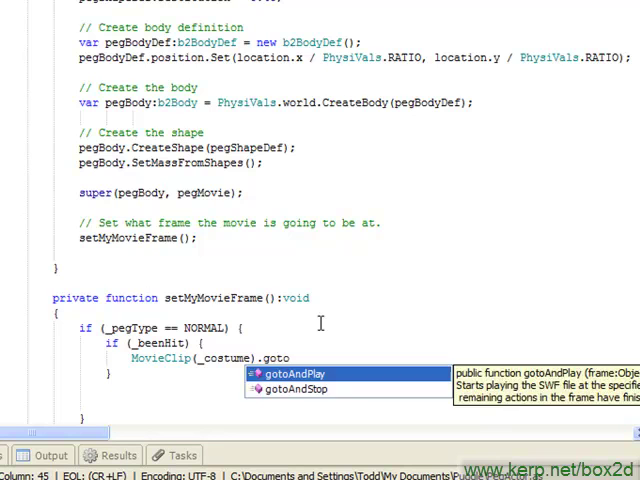
pyautogui.click(292, 388)
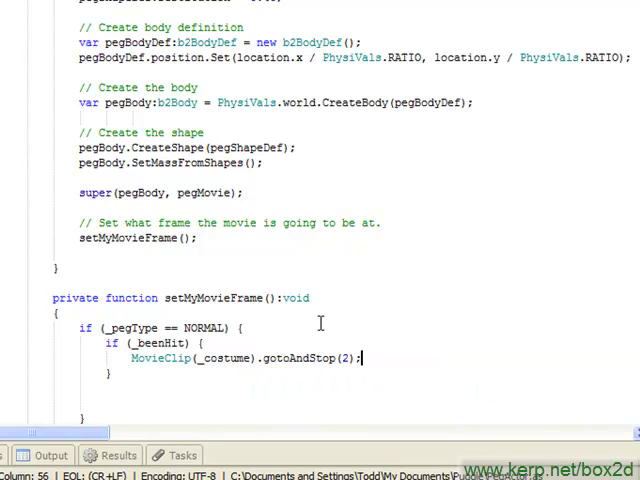
pyautogui.write('else {')
pyautogui.write('MovieClip(_costume).gotoAndStop(1);')
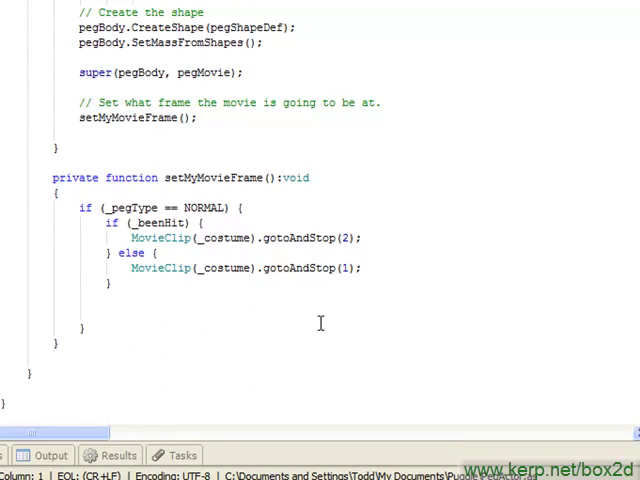
pyautogui.write('else {')
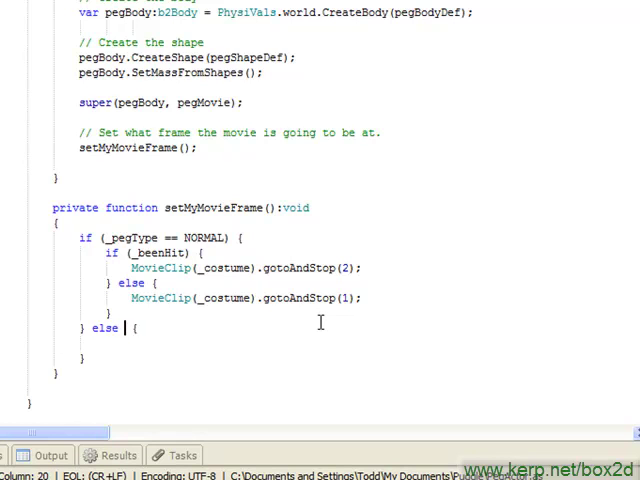
# Handle GOAL pegs: gotoAndStop(4) when hit, gotoAndStop(3) otherwise, then open a final else
pyautogui.write('if (_p')
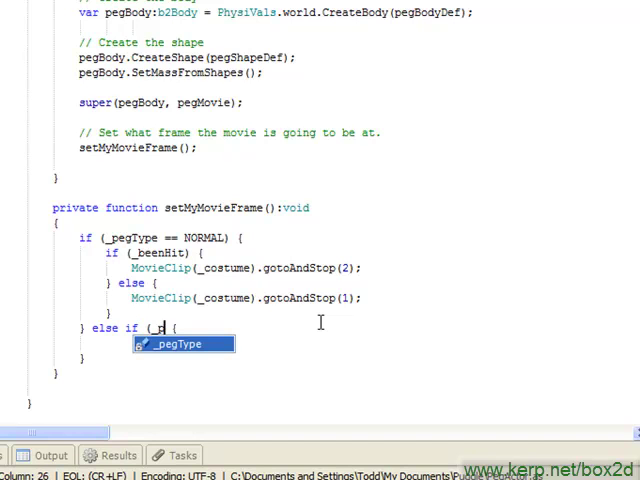
pyautogui.write('egType == GOAL')
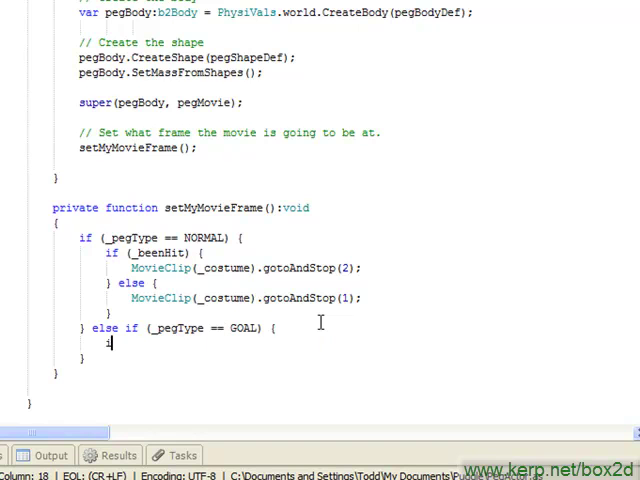
pyautogui.write('if (_beenHit) {')
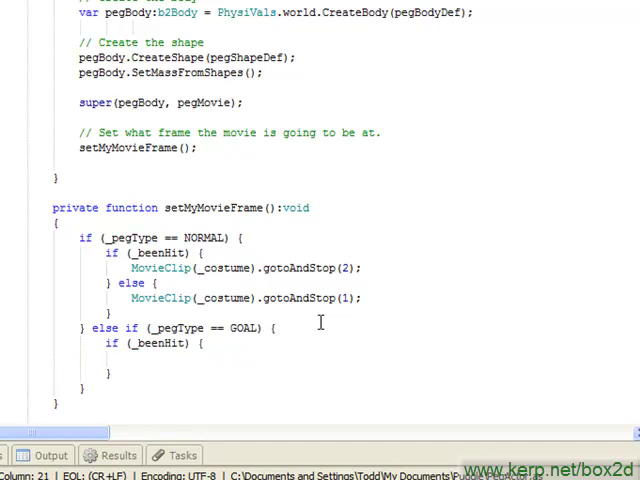
pyautogui.write('MovieClip(_costume')
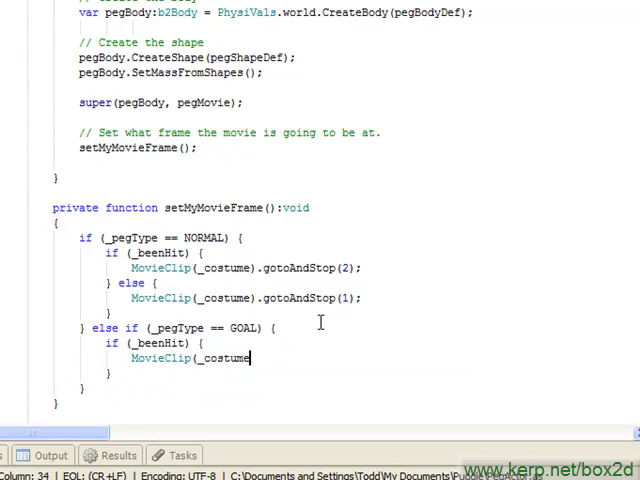
pyautogui.write(').gotoAndStop(4);')
pyautogui.click(360, 372)
pyautogui.write(' else {')
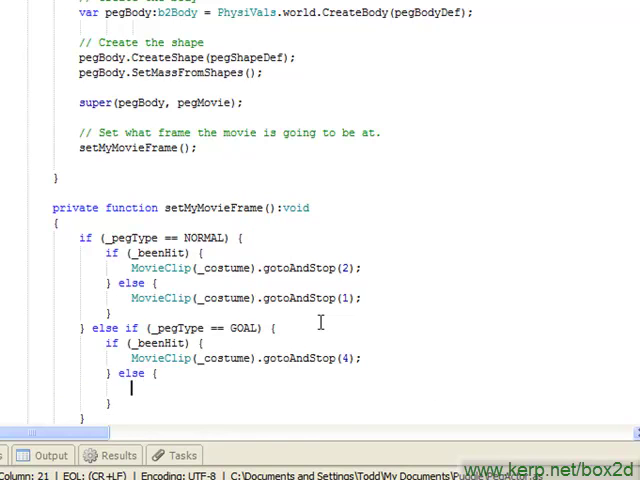
pyautogui.write('MovieClip(_costume).gotoAndStop(3);')
pyautogui.click(84, 418)
pyautogui.write(' else {')
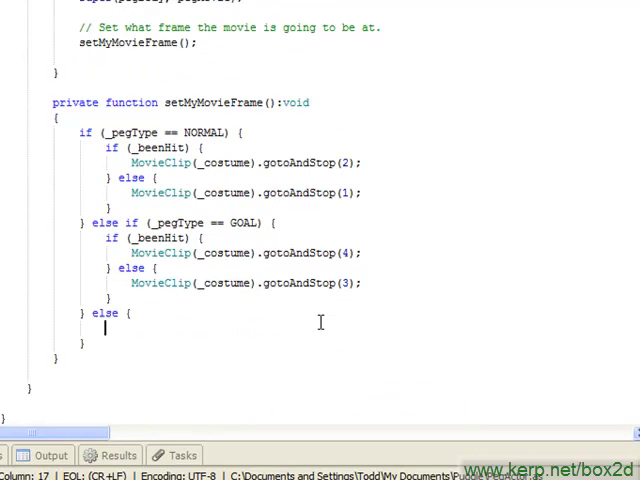
# Throw new Error("Hey! My peg type isn't anything I recognize!") in the final else branch
pyautogui.write('throw(')
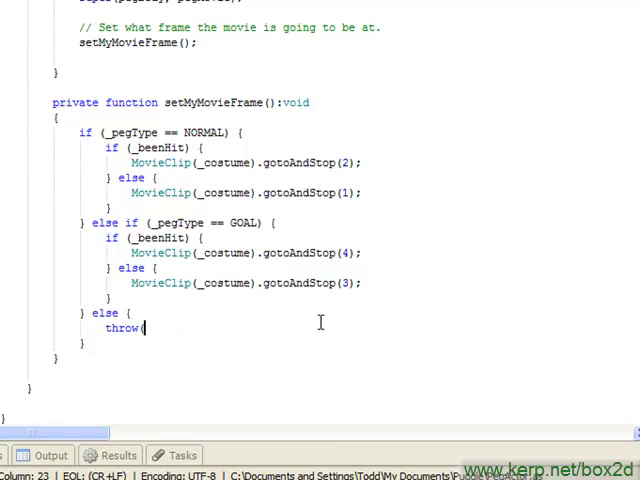
pyautogui.write('new Error(')
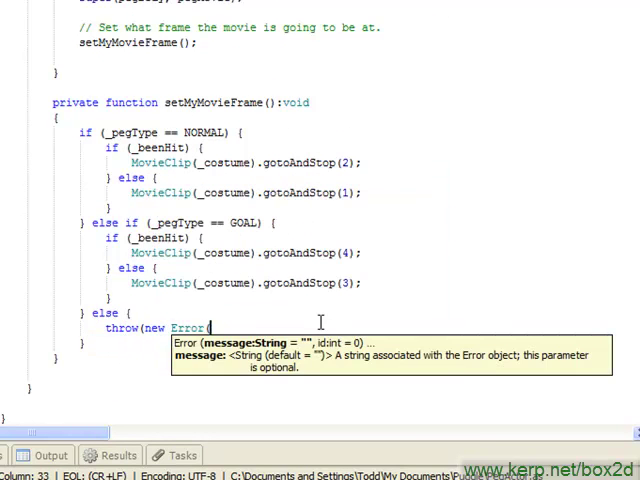
pyautogui.write('"Hey! My "')
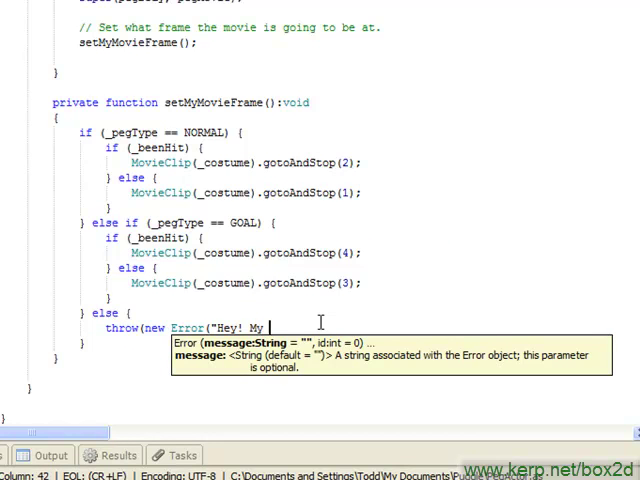
pyautogui.write("peg type isn't anything I recognize")
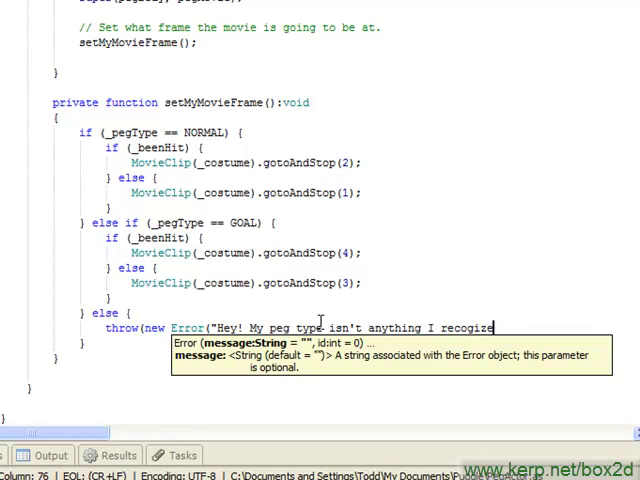
pyautogui.write('!"')
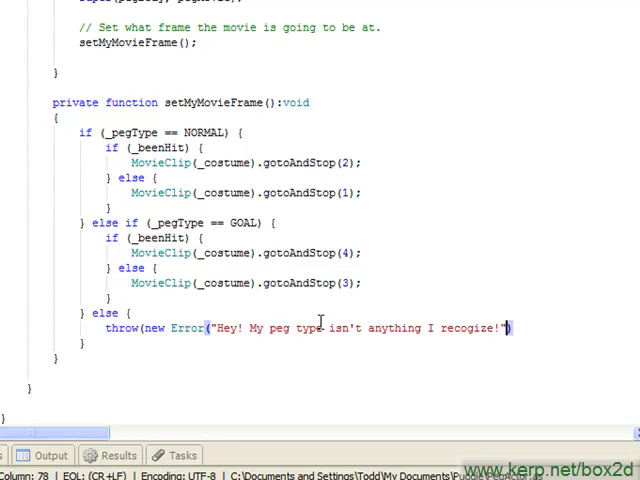
pyautogui.write('n')
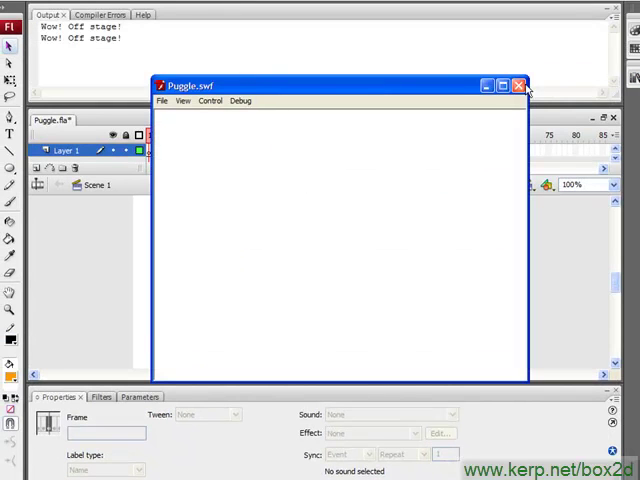
# Close the Puggle.swf test window and return to PegActor.as in FlashDevelop
pyautogui.click(518, 86)
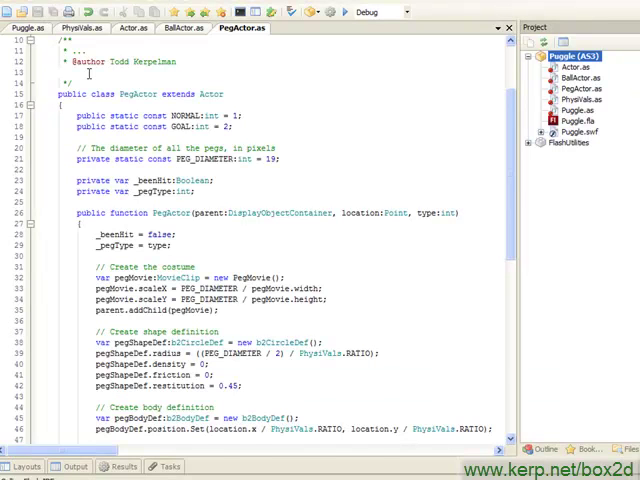
# In Puggle.as, call addSomePegs() after makeBall() and add an empty private addSomePegs():void
pyautogui.click(24, 28)
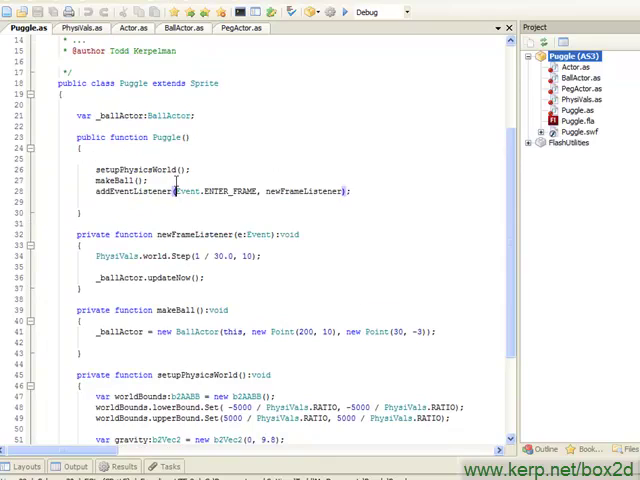
pyautogui.write('addSomePeg();')
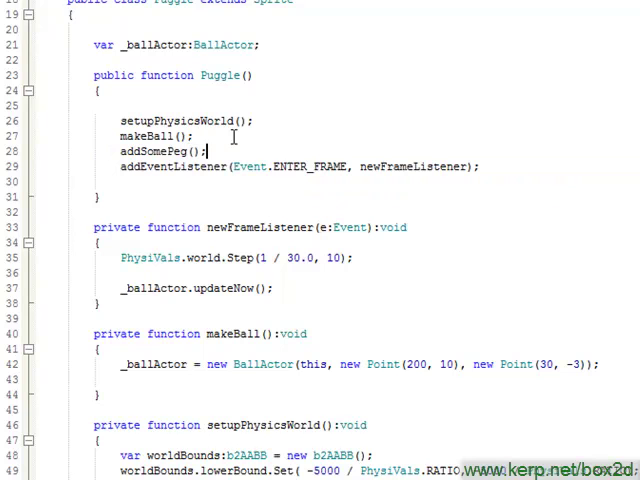
pyautogui.write('s')
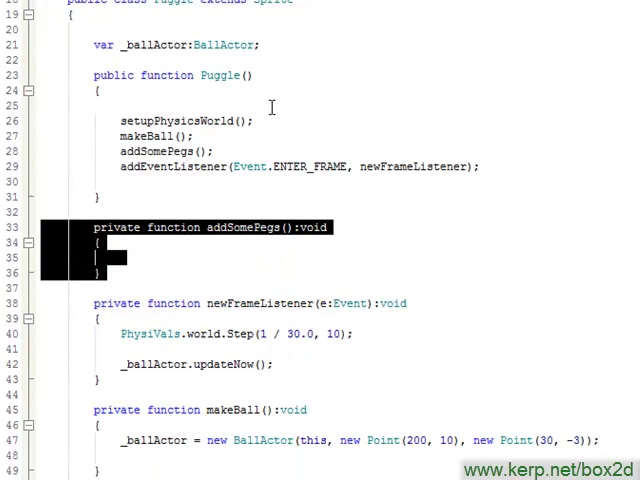
# Declare peg1 as a new PegActor at Point(230, 30) with type PegActor.NORMAL
pyautogui.scroll(-3)
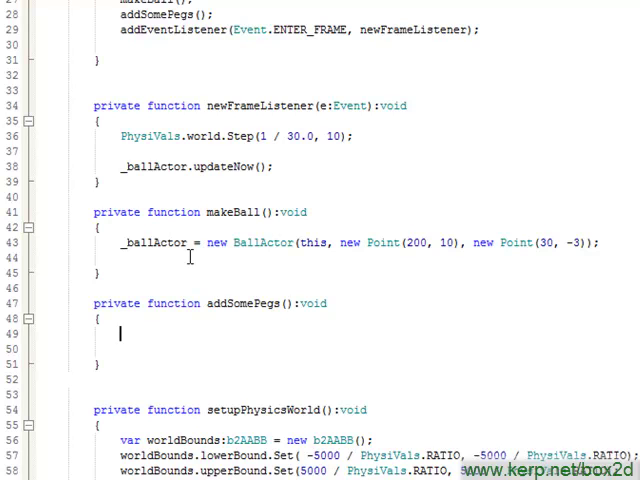
pyautogui.write('var peg')
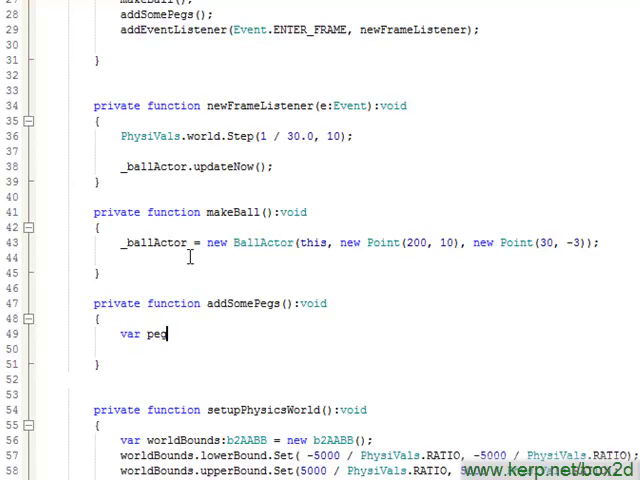
pyautogui.write('1:PegActor')
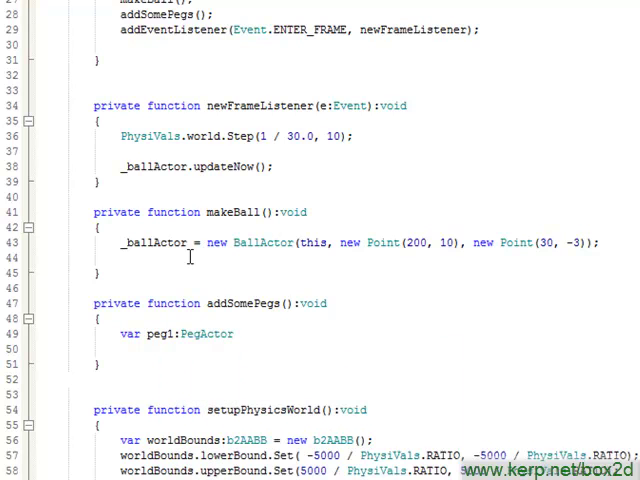
pyautogui.write('= new PegActor')
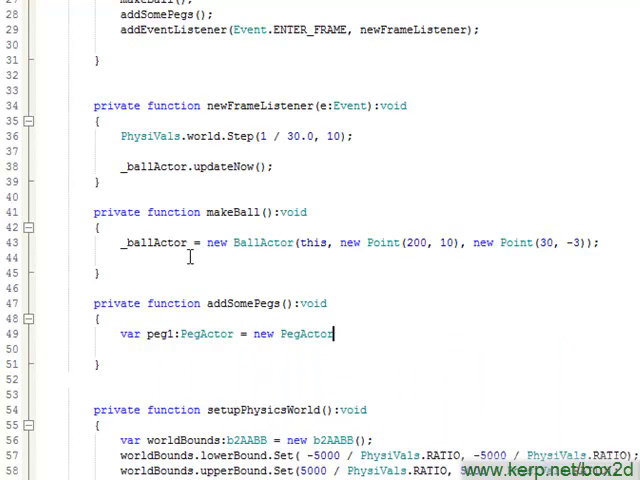
pyautogui.write('(this, new')
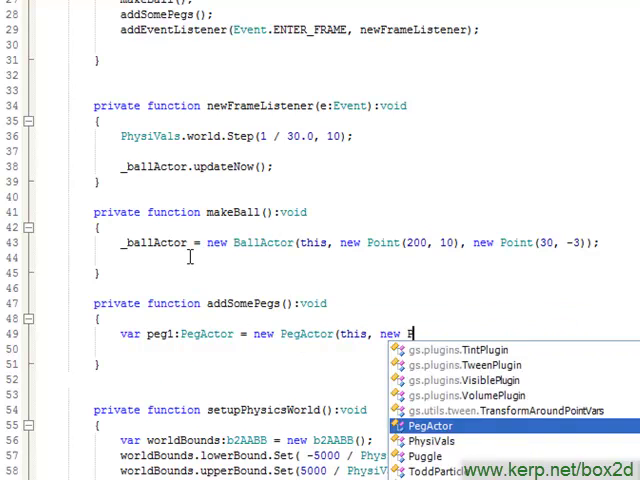
pyautogui.write('Point(')
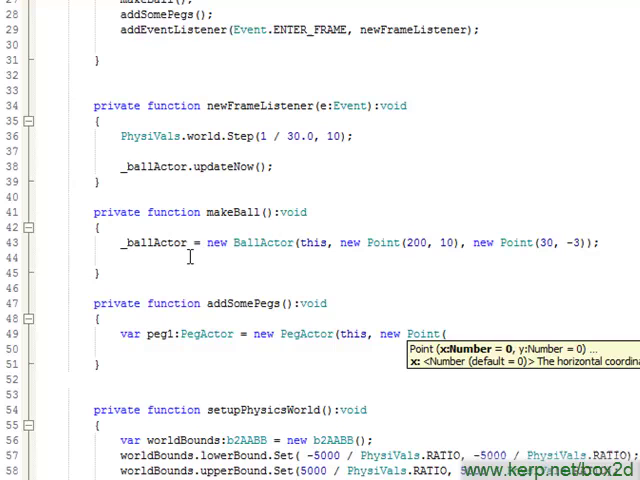
pyautogui.write('230')
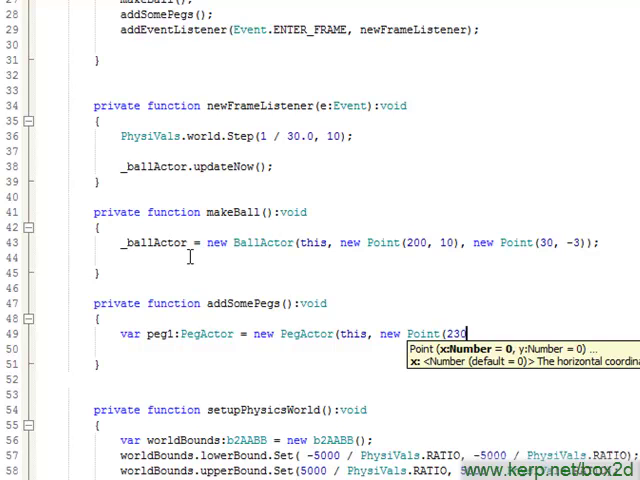
pyautogui.write(', 30)')
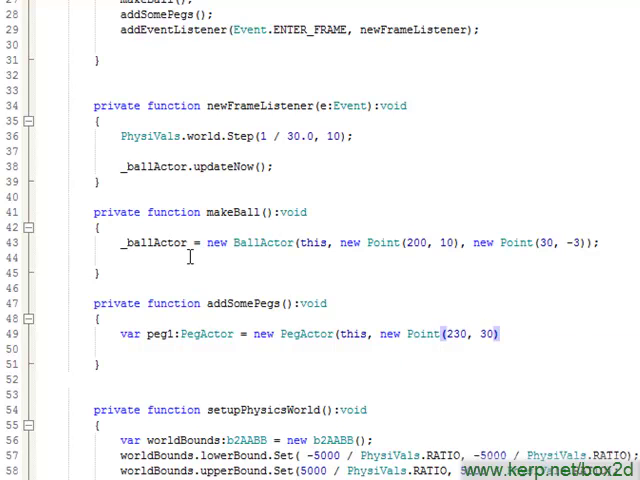
pyautogui.write(',')
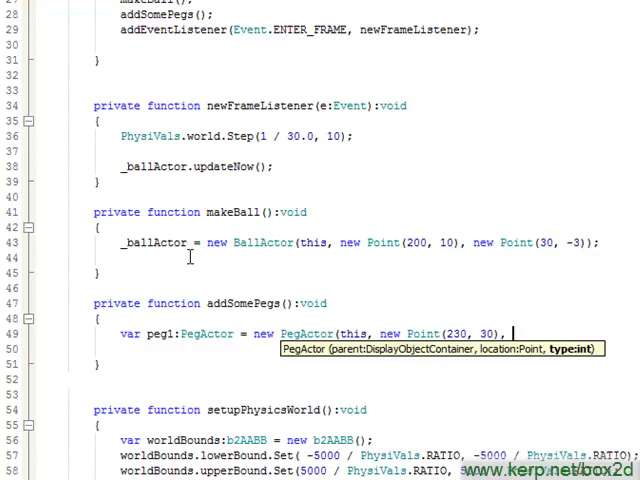
pyautogui.write('PegActor.')
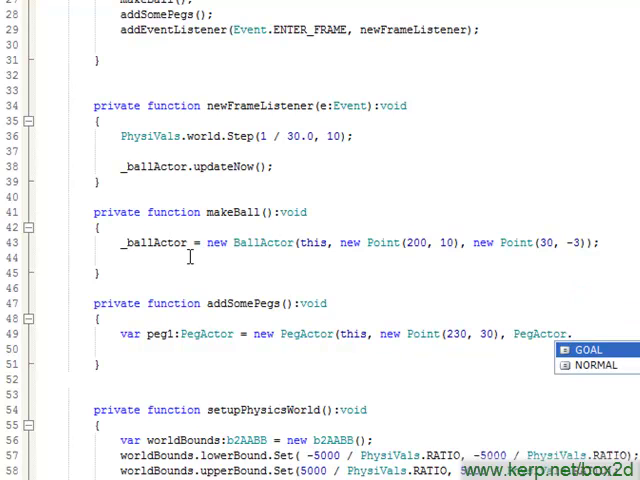
pyautogui.click(588, 364)
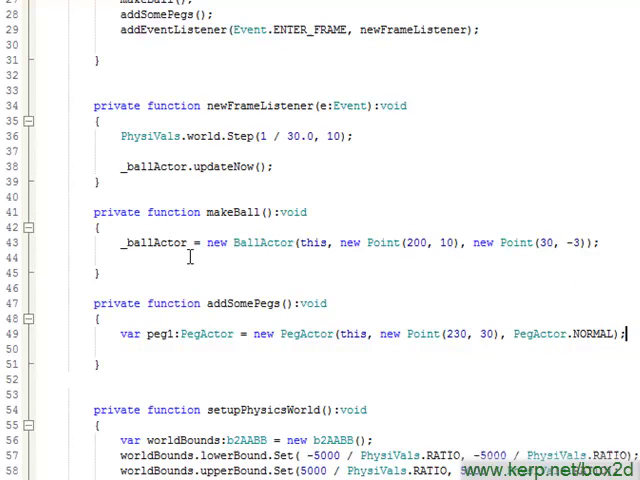
# Declare peg2 GOAL at (260, 30) and peg3 NORMAL at (290, 30)
pyautogui.write('var peg2:PegActor = new PegActor(this,')
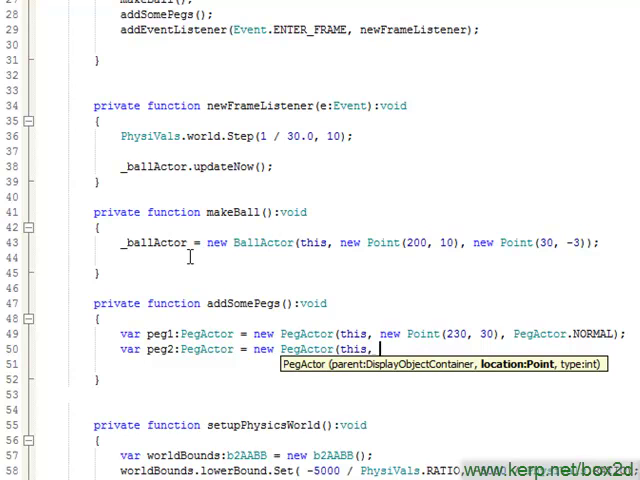
pyautogui.write('new Point(')
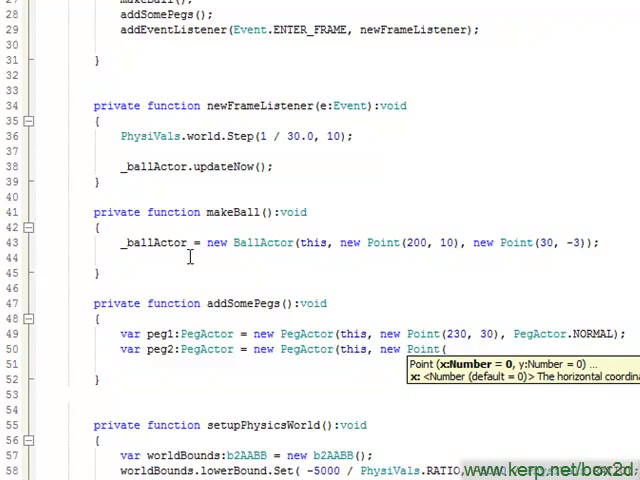
pyautogui.write('(260, 30), PegActor')
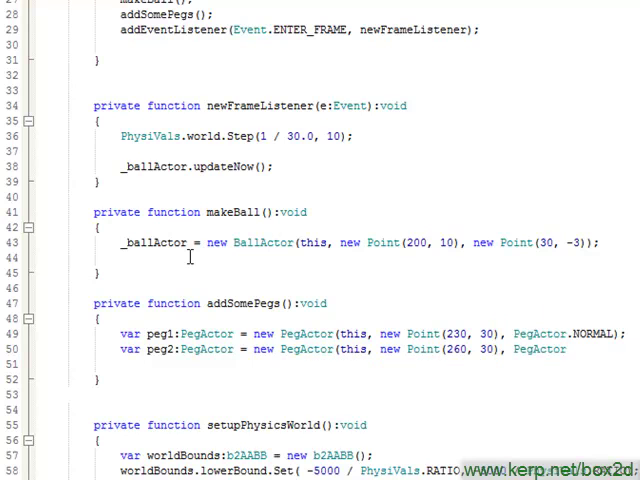
pyautogui.write('.GOAL);')
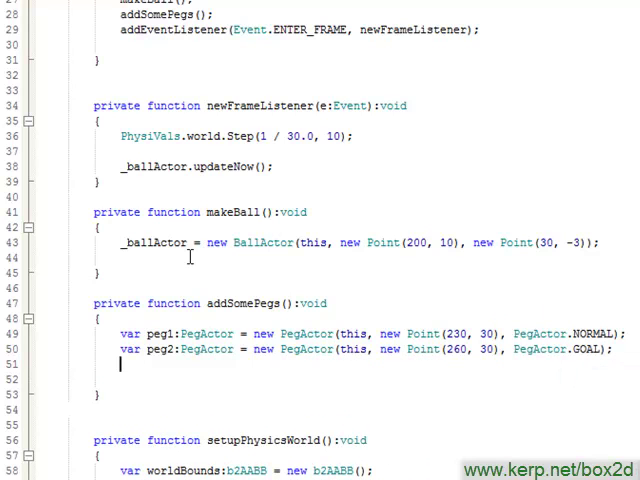
pyautogui.write('var peg3:PegActor = new PegActor(this, new')
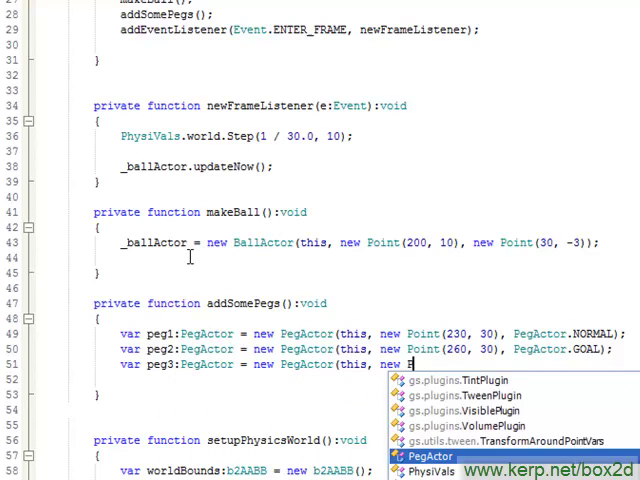
pyautogui.write('Point(290, 30),')
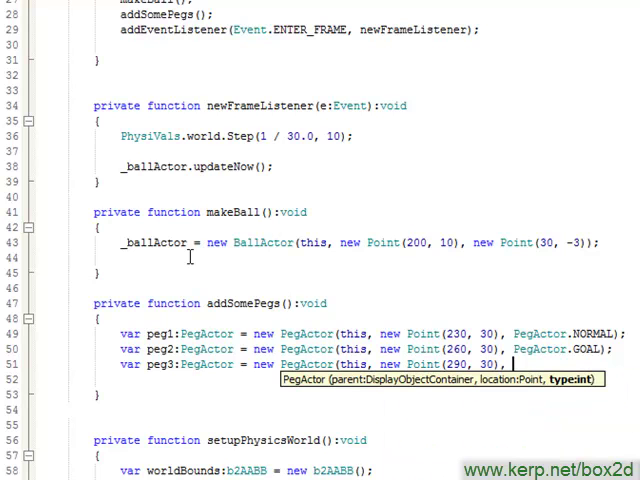
pyautogui.write('PegActor.NORMAL);')
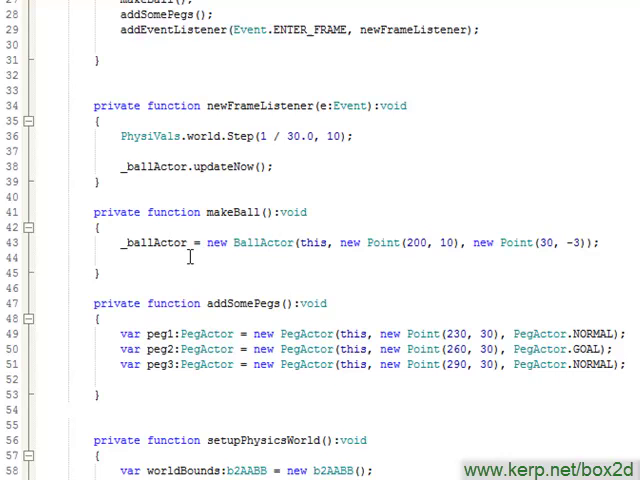
pyautogui.scroll(-3)
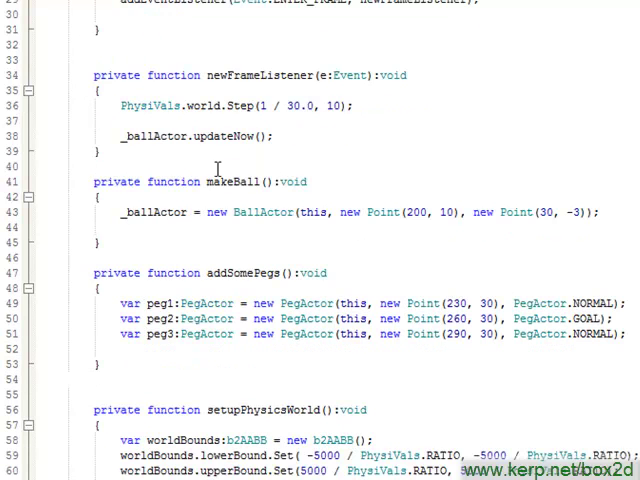
pyautogui.moveTo(268, 278)
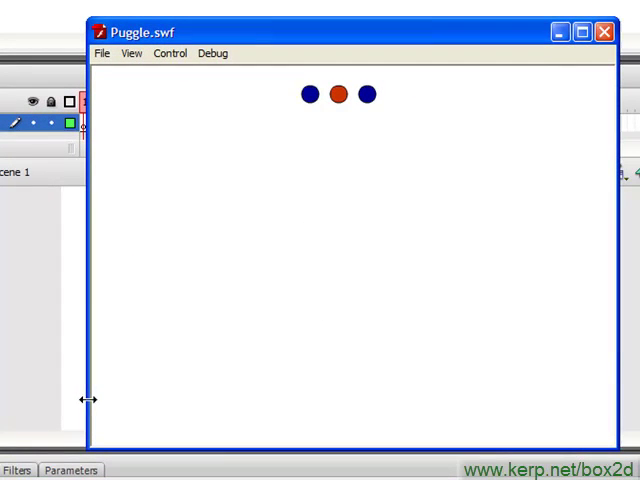
# Close the running Puggle.swf after seeing the three pegs in a row
pyautogui.click(600, 32)
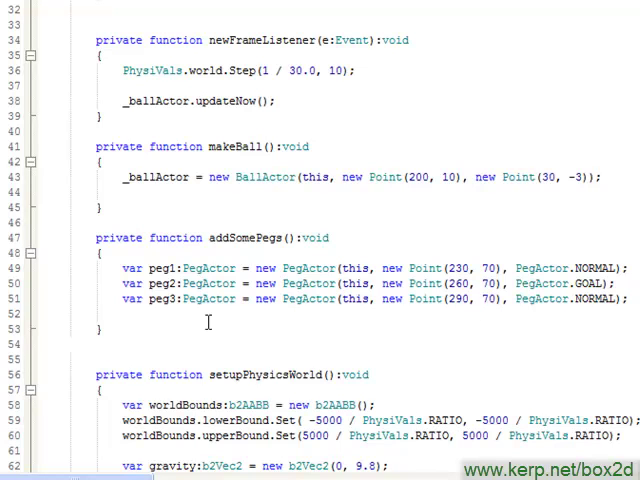
pyautogui.click(488, 298)
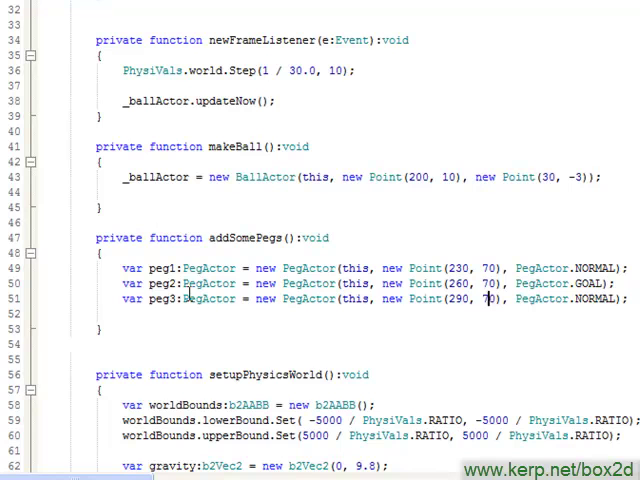
pyautogui.moveTo(212, 132)
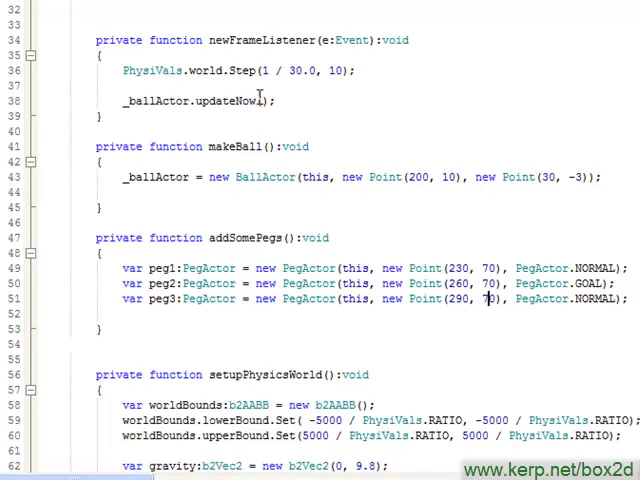
pyautogui.scroll(3)
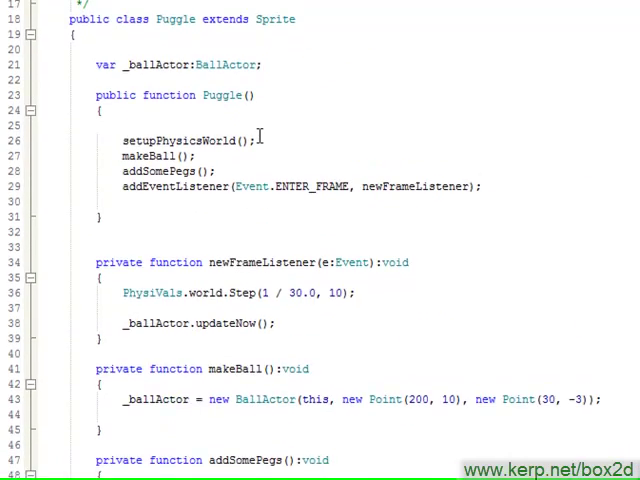
# Declare var _pegActors:Array and initialise it to [] in the Puggle constructor
pyautogui.write('var')
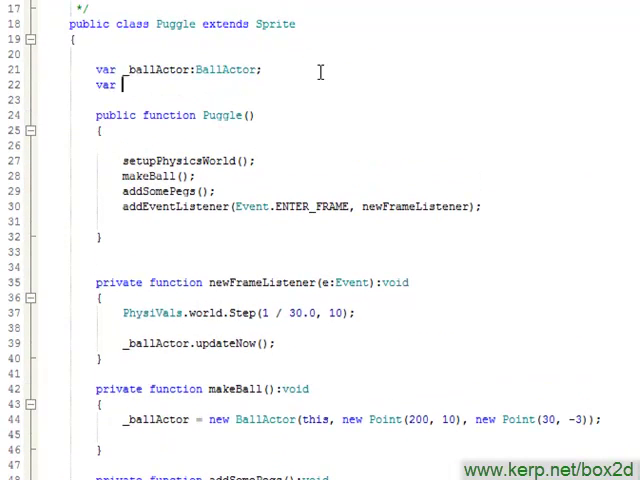
pyautogui.write('_pegActs')
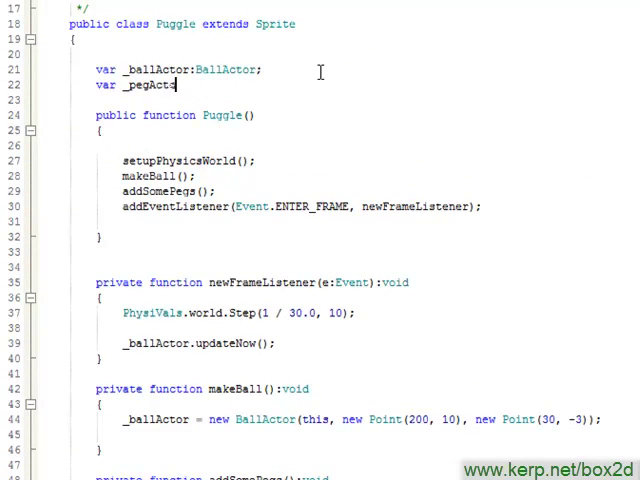
pyautogui.write('ors:Array;')
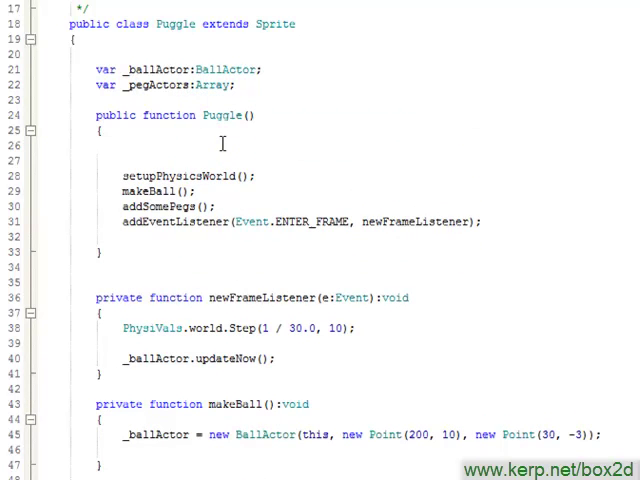
pyautogui.write('_pegActors = [];')
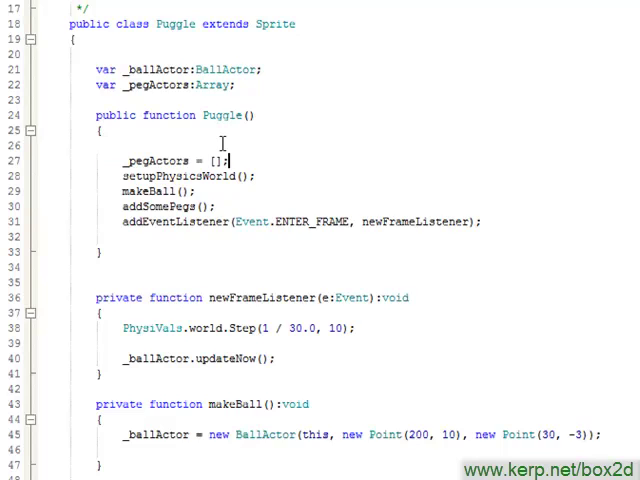
# Store [peg1, peg2, peg3] into _pegActors inside addSomePegs
pyautogui.scroll(-3)
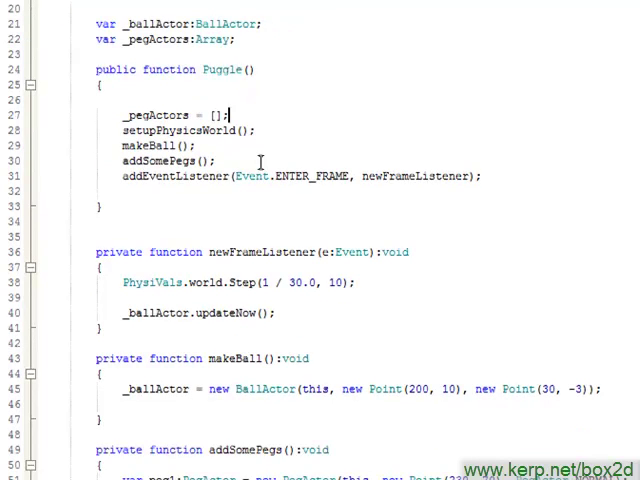
pyautogui.scroll(-3)
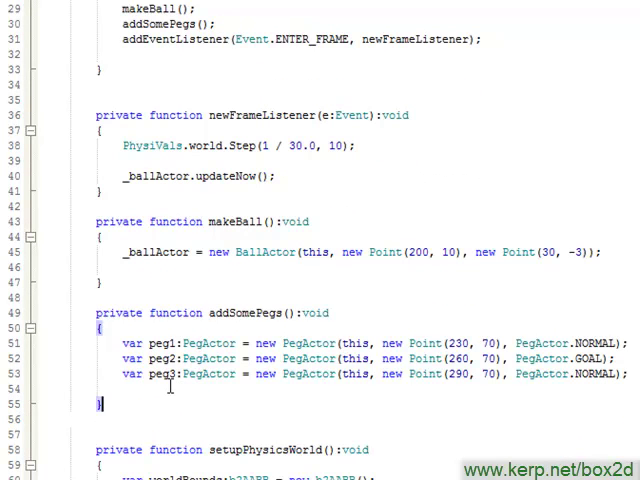
pyautogui.write('_p')
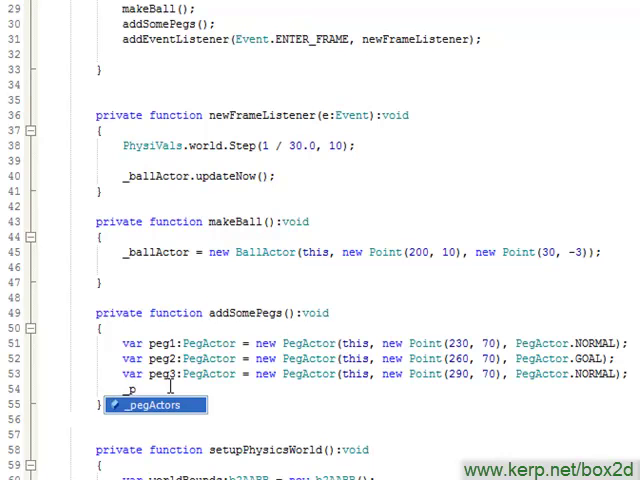
pyautogui.write('_pegActors =')
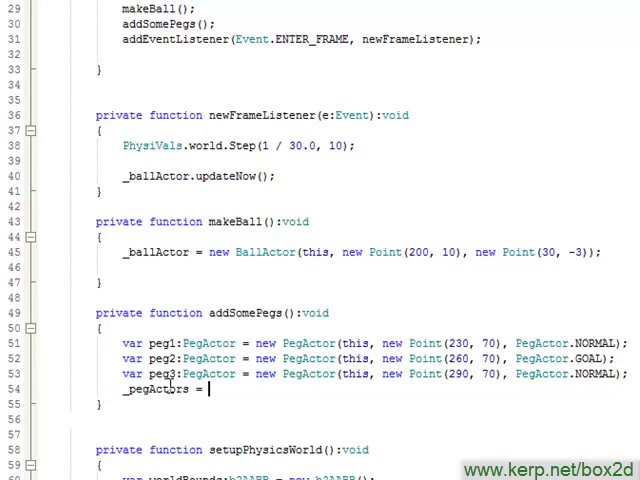
pyautogui.write('[p')
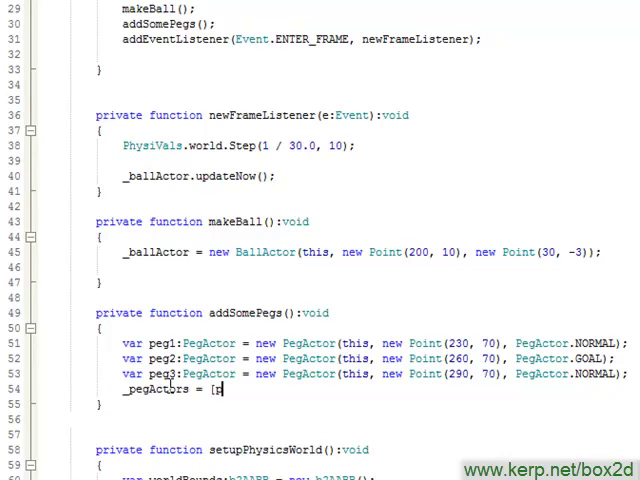
pyautogui.write('eg1, peg2, peg3];')
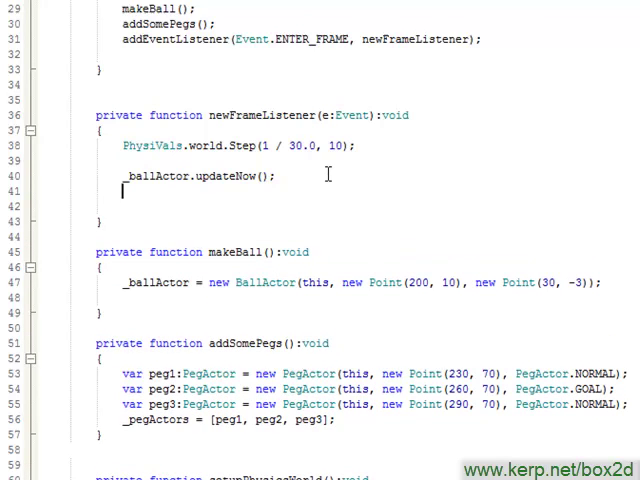
# Loop for each pegActorToUpdate in _pegActors calling updateNow(), then run the movie
pyautogui.write('f')
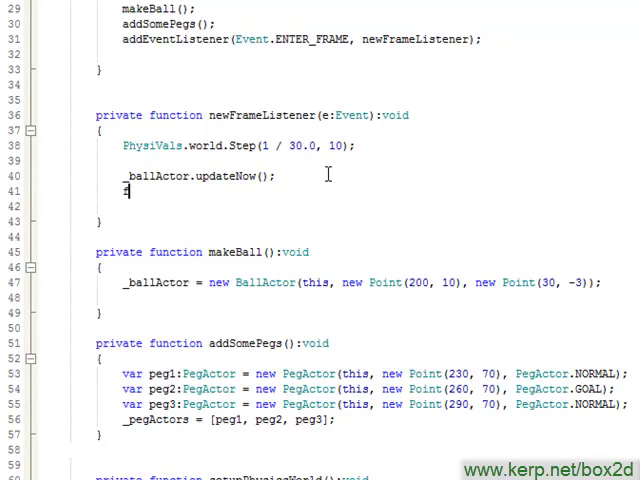
pyautogui.write('or')
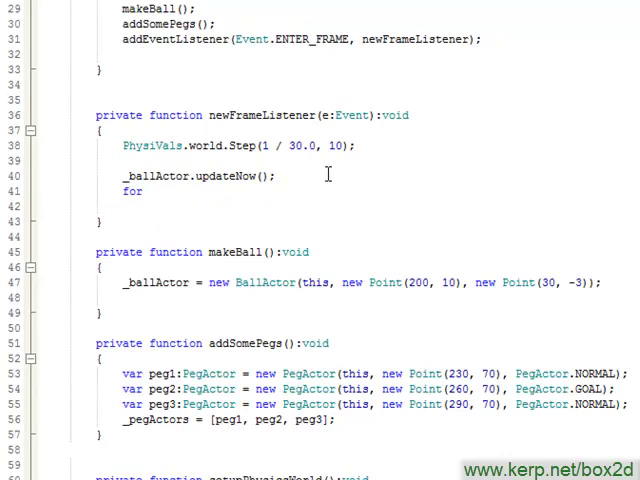
pyautogui.write('each (var')
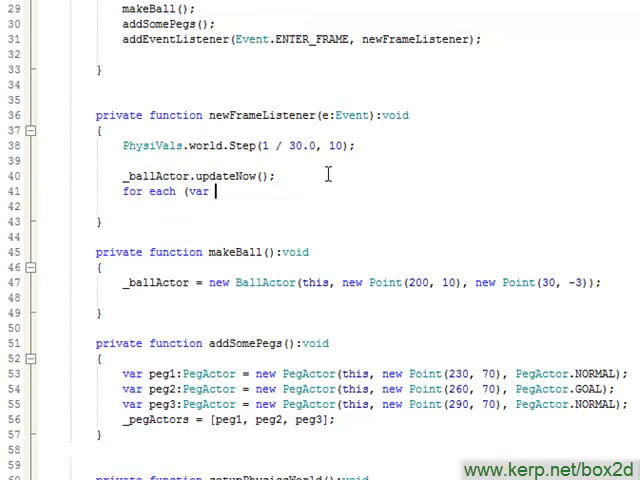
pyautogui.write('pegActo')
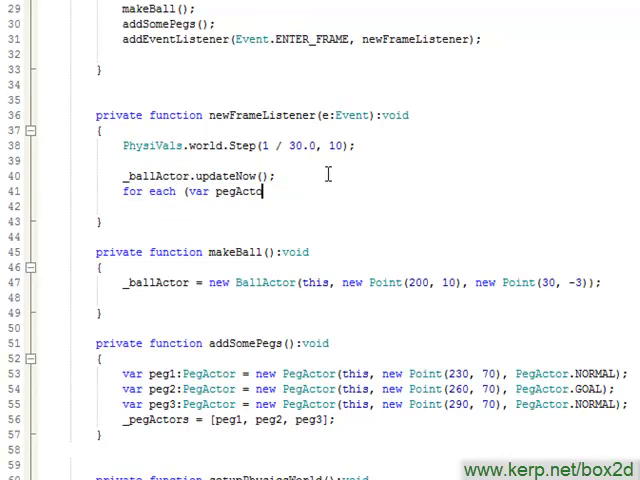
pyautogui.write('rToUpdate:PegActor in _pegActors) {')
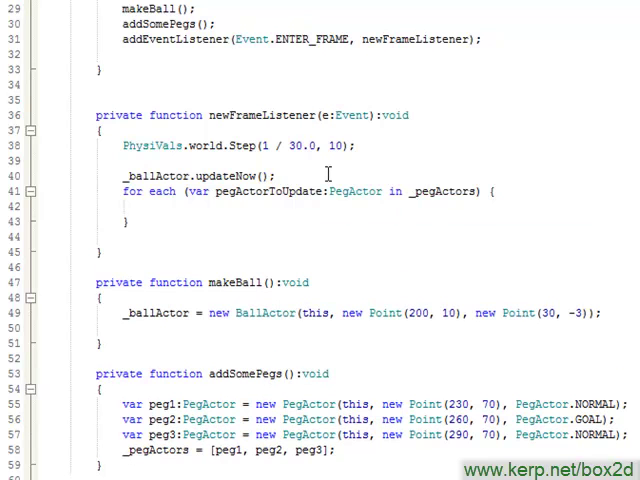
pyautogui.write('pegActorToUpdate.')
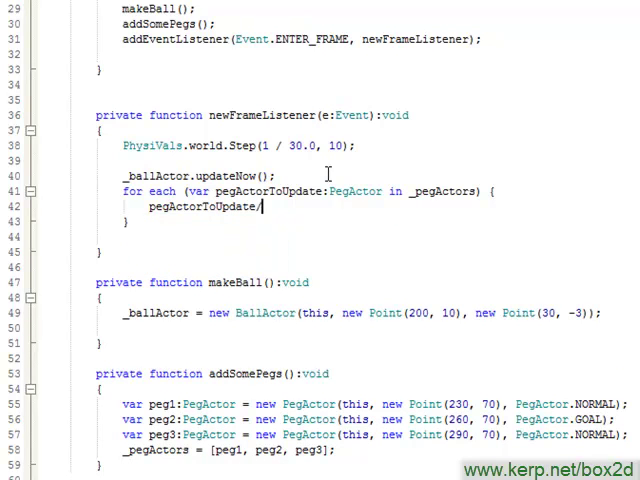
pyautogui.write('.updateNow')
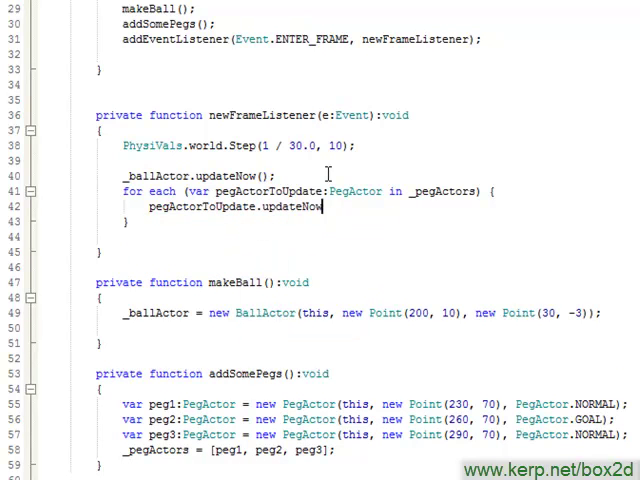
pyautogui.write('();')
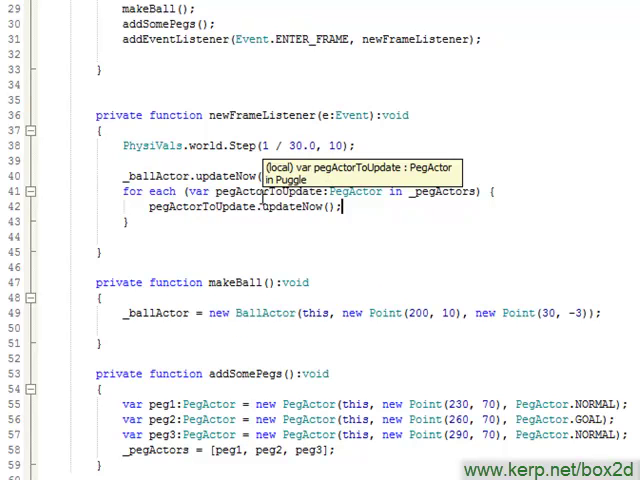
pyautogui.moveTo(380, 240)
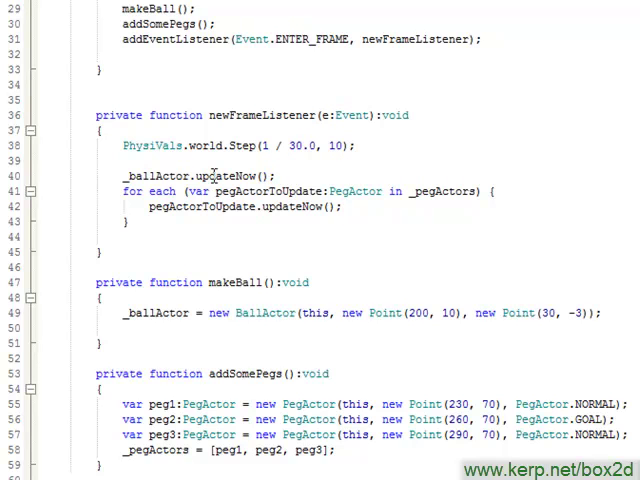
pyautogui.moveTo(222, 176)
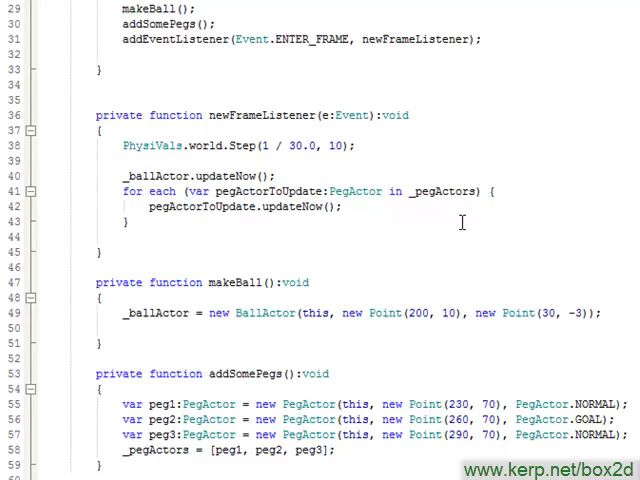
pyautogui.click(344, 208)
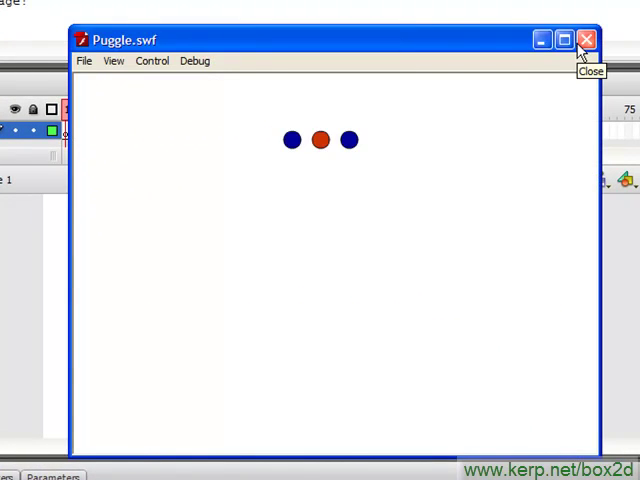
# Close the Puggle.swf player after confirming the three pegs appear, returning to the code
pyautogui.click(584, 38)
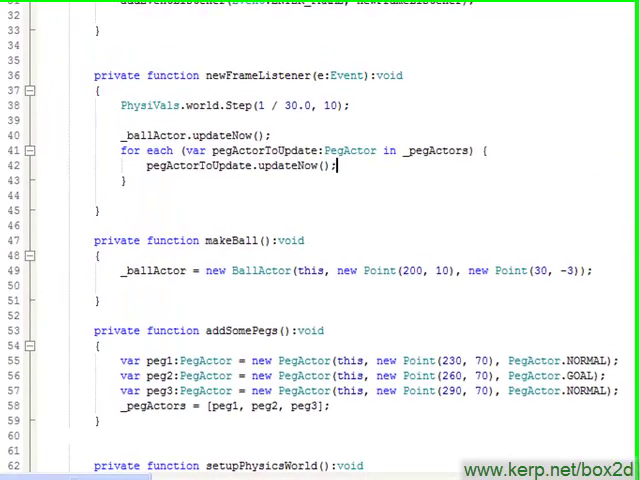